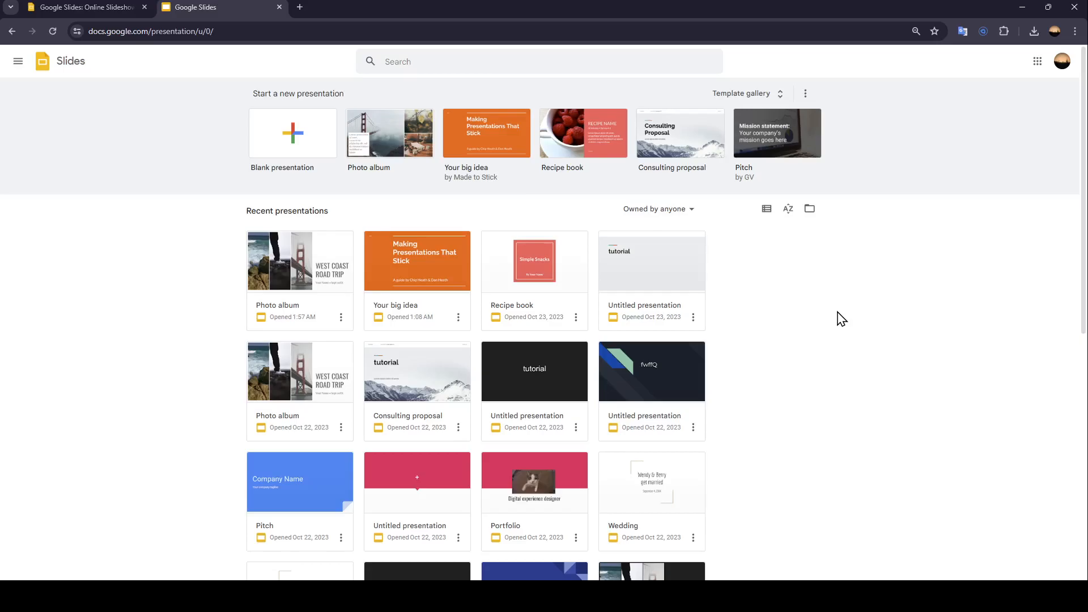
mouse_move(266, 136)
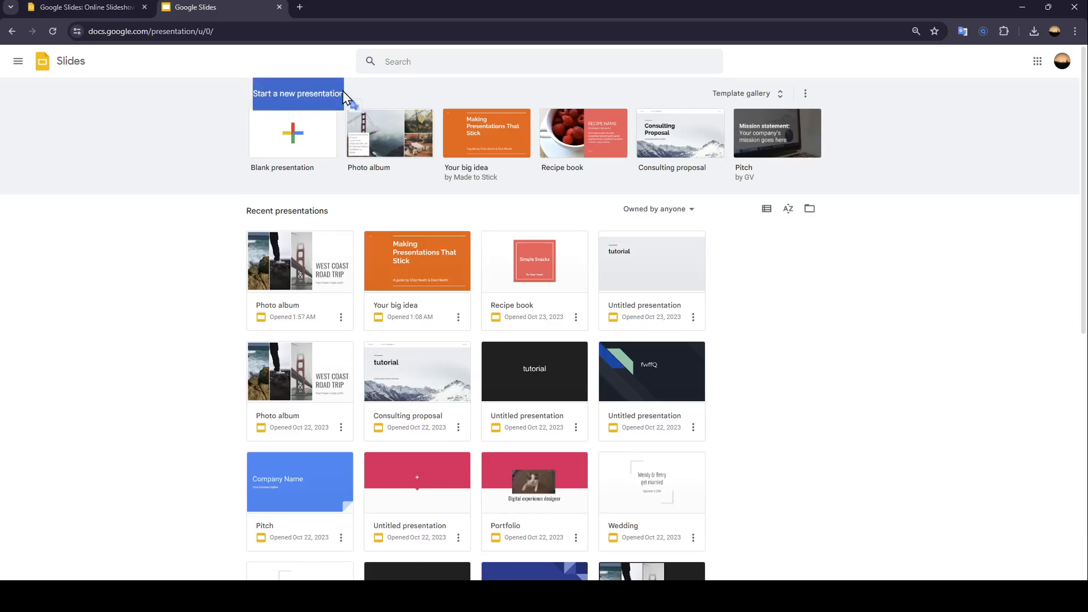
mouse_move(309, 137)
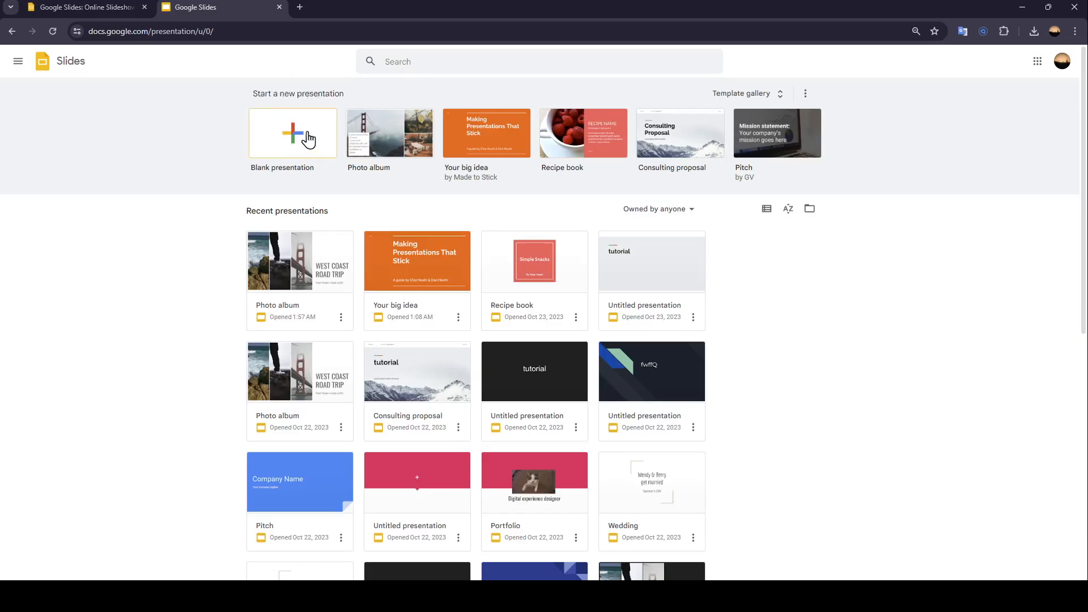
mouse_move(282, 132)
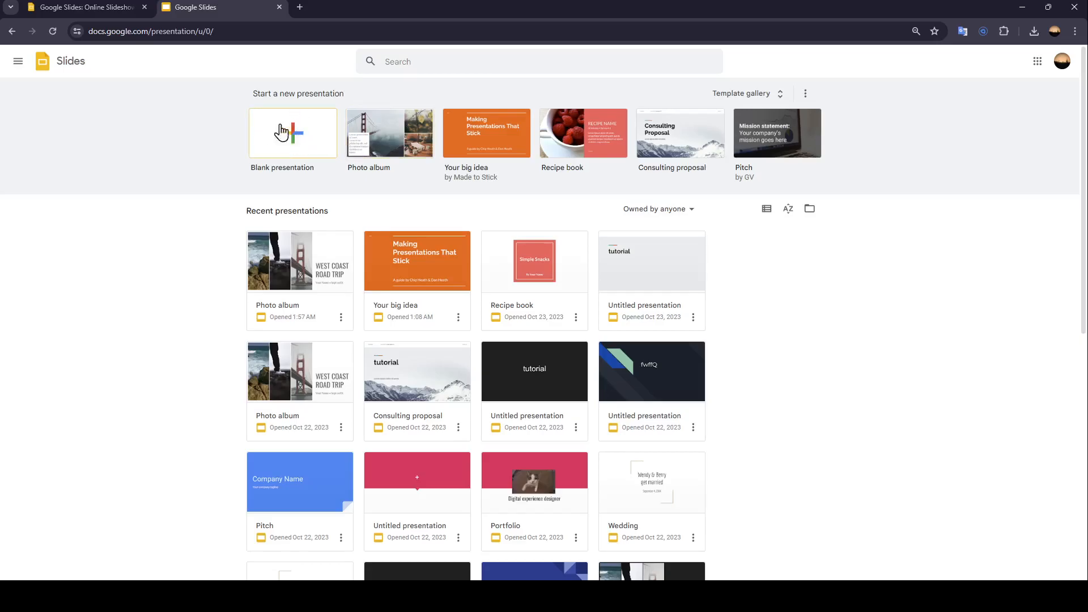
mouse_move(327, 175)
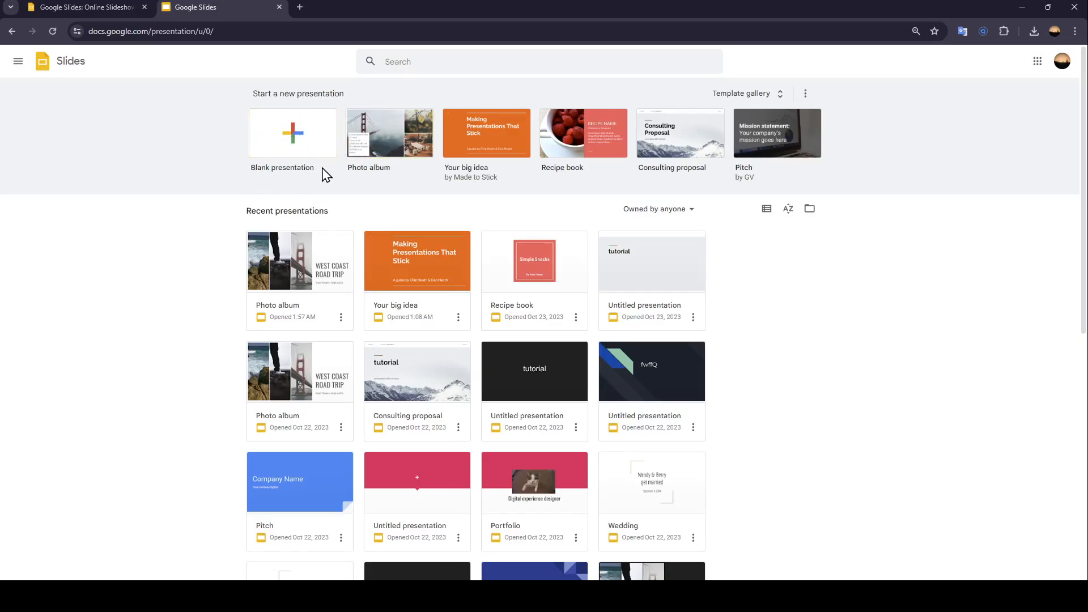
mouse_move(333, 109)
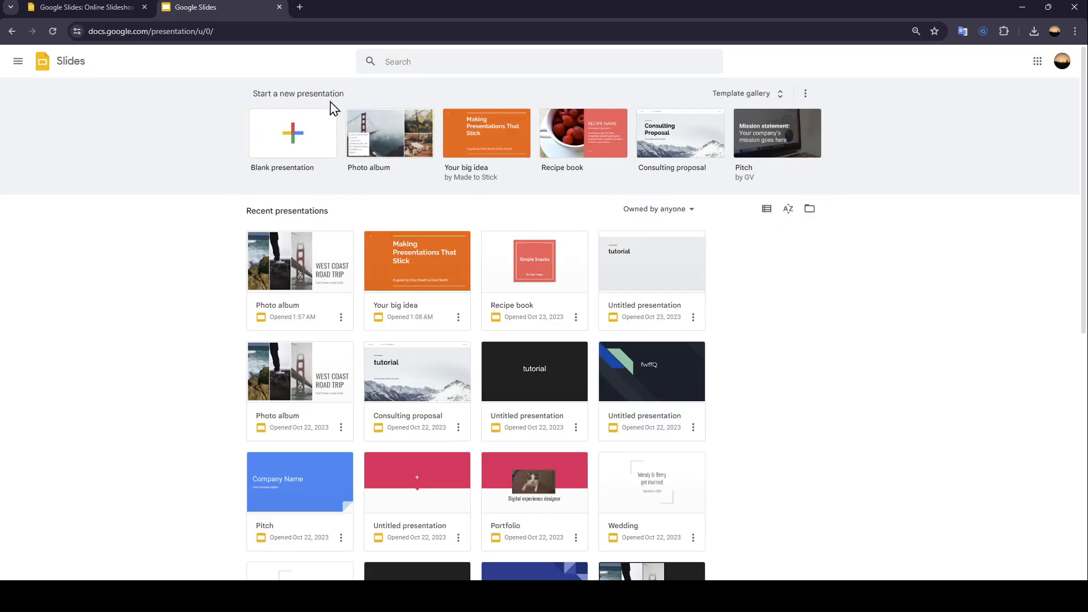
mouse_move(590, 146)
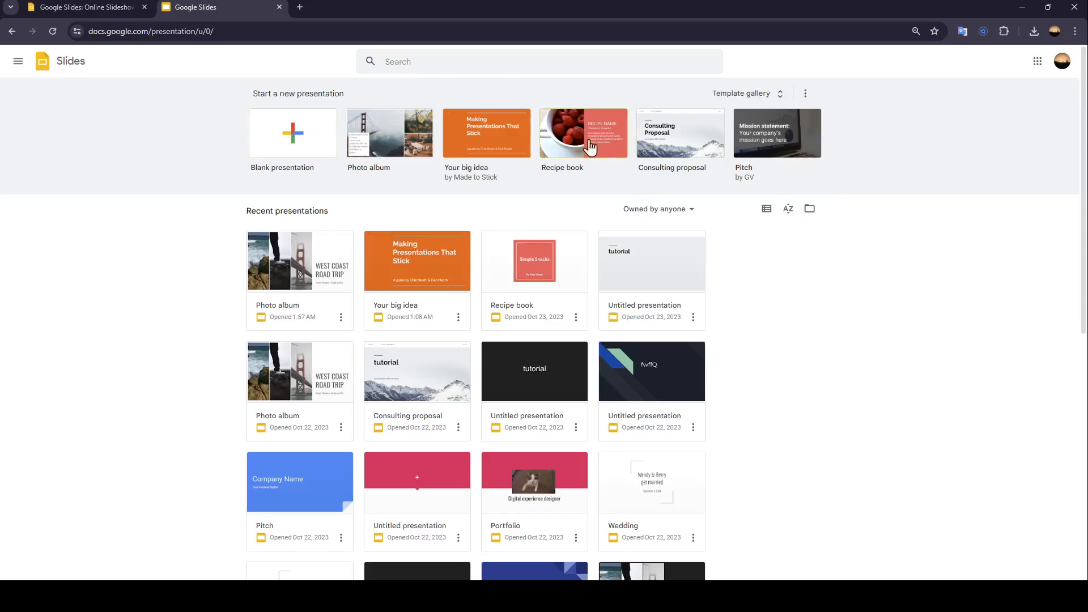
mouse_move(517, 57)
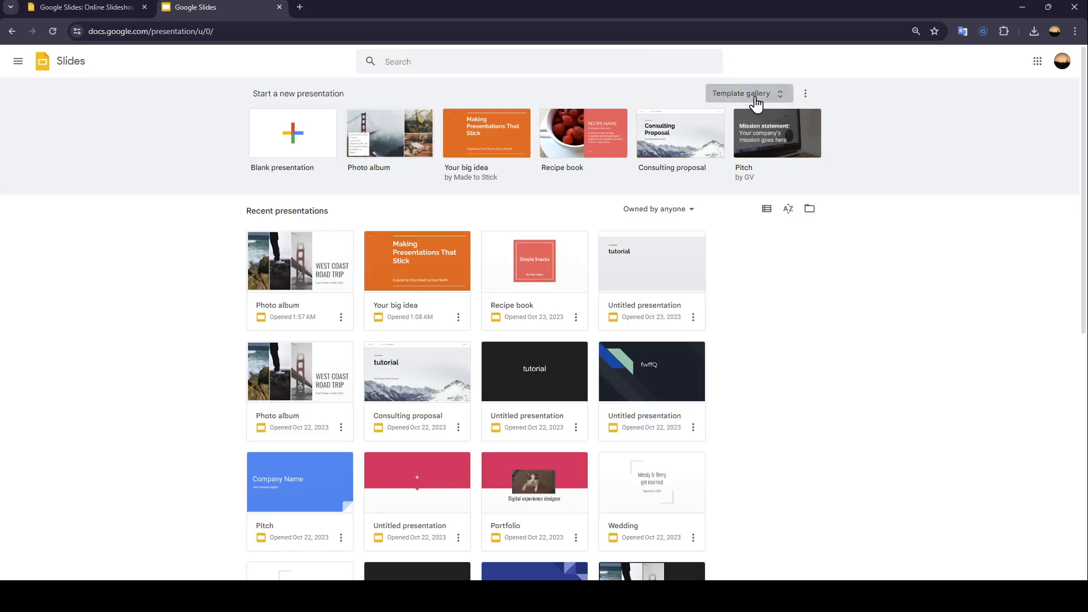
- Expand the full template gallery and scroll through its designs
left_click(743, 93)
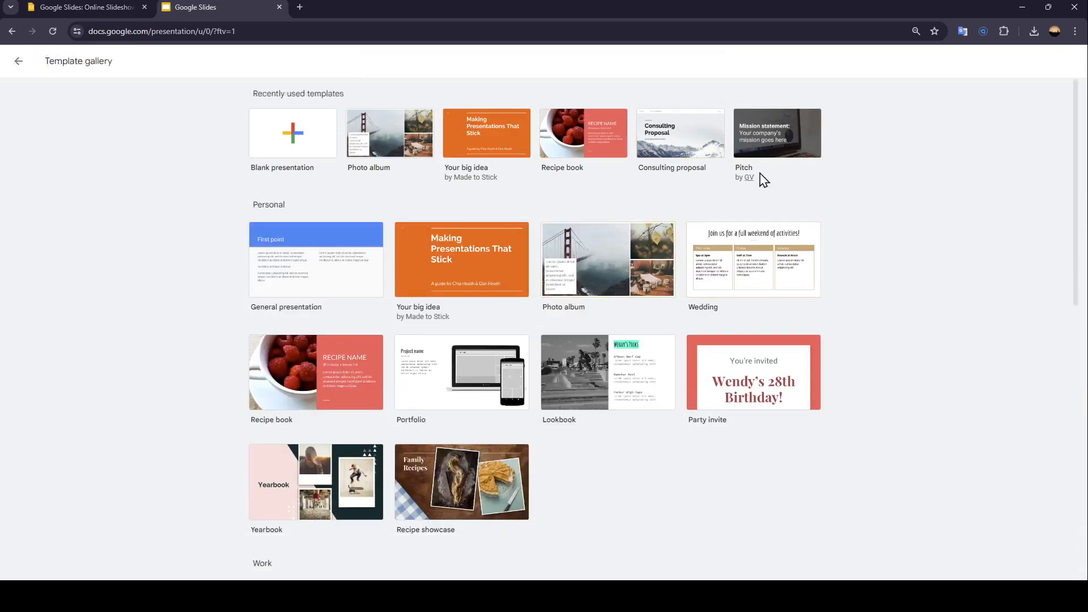
scroll("down", 3)
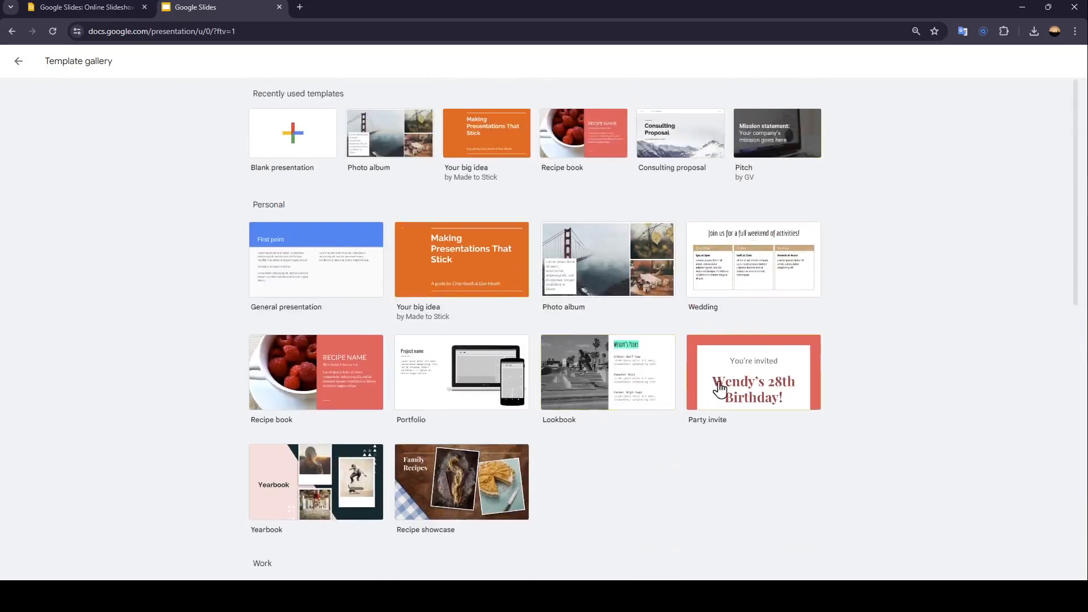
mouse_move(311, 376)
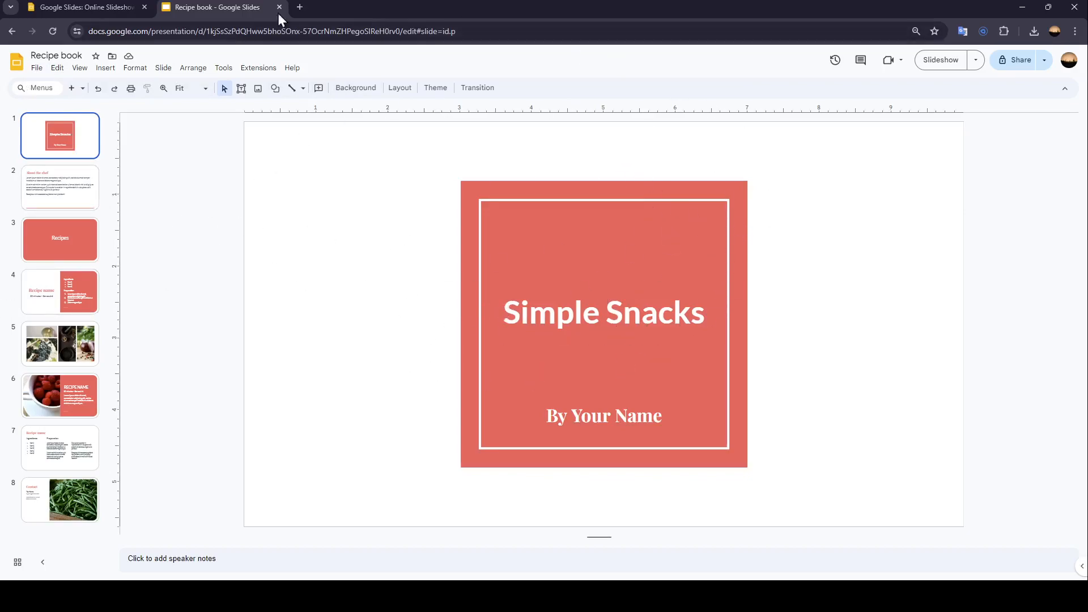
mouse_move(387, 137)
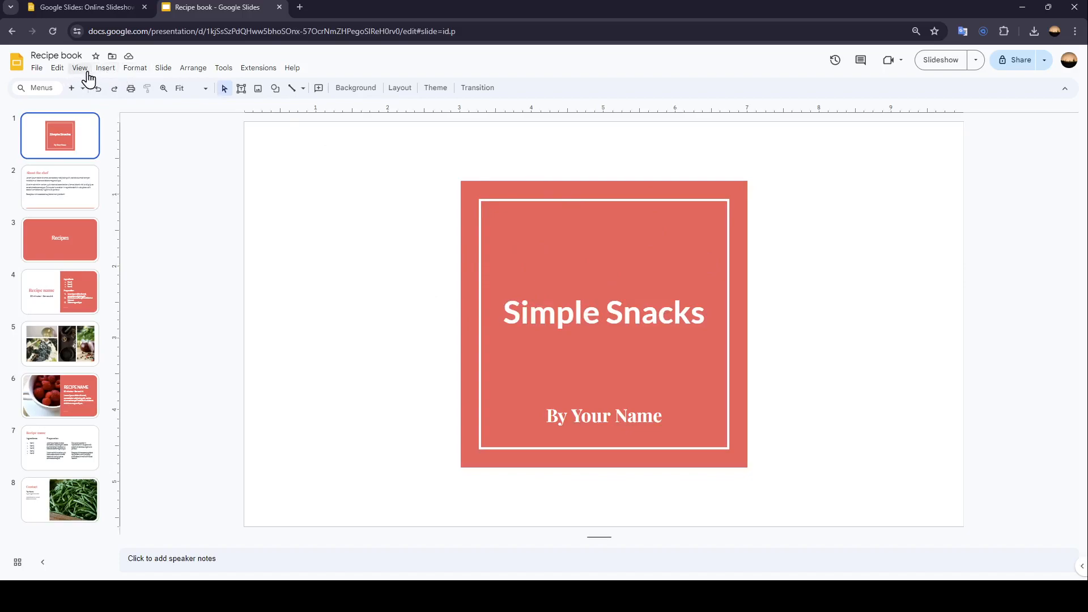
- Show the Insert menu for the Recipe book presentation
left_click(105, 67)
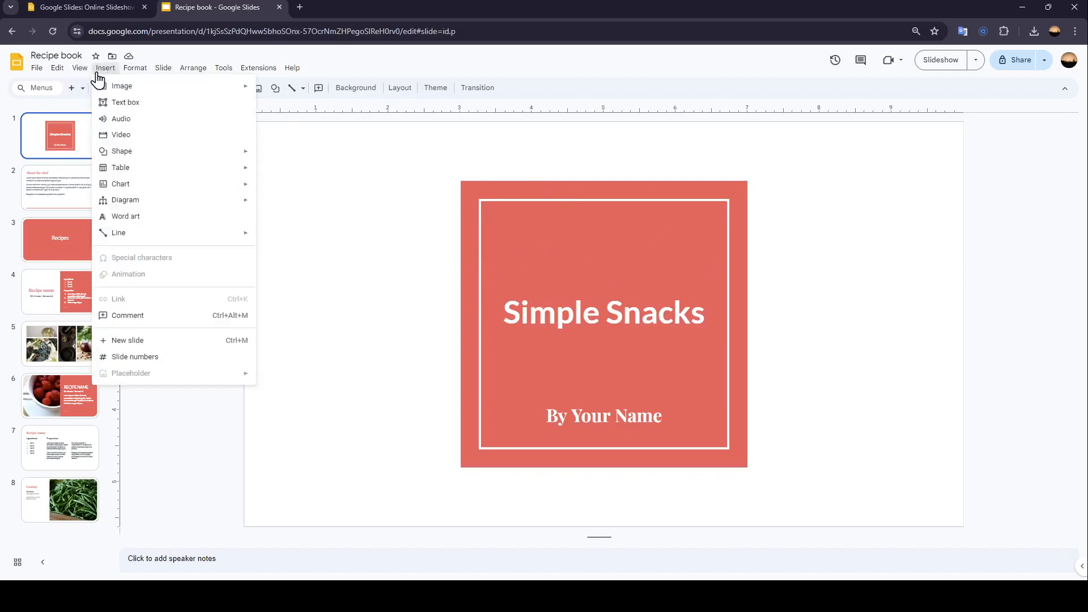
mouse_move(174, 284)
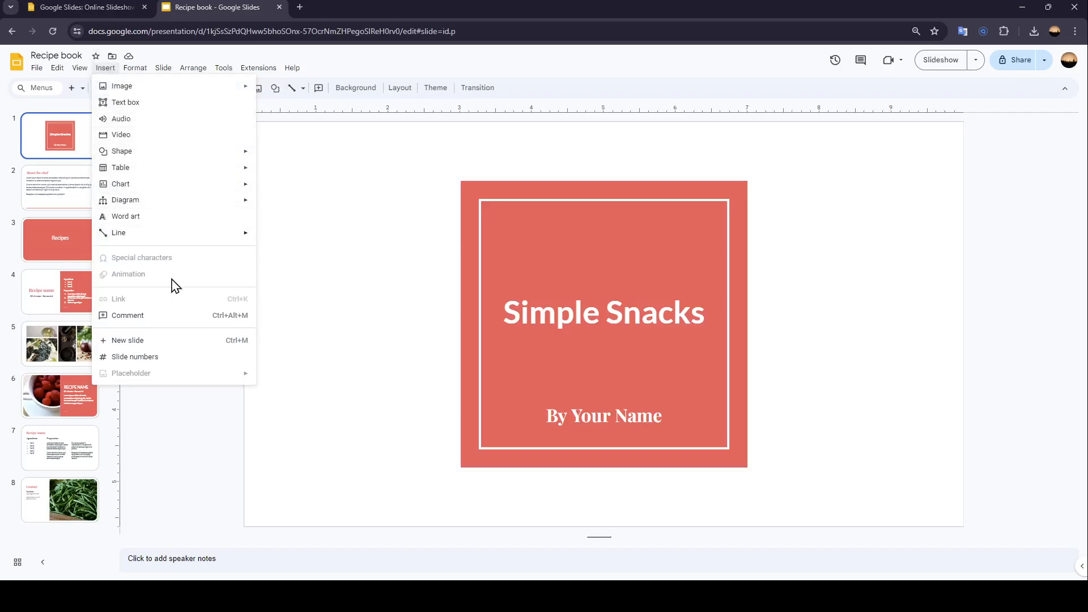
mouse_move(131, 135)
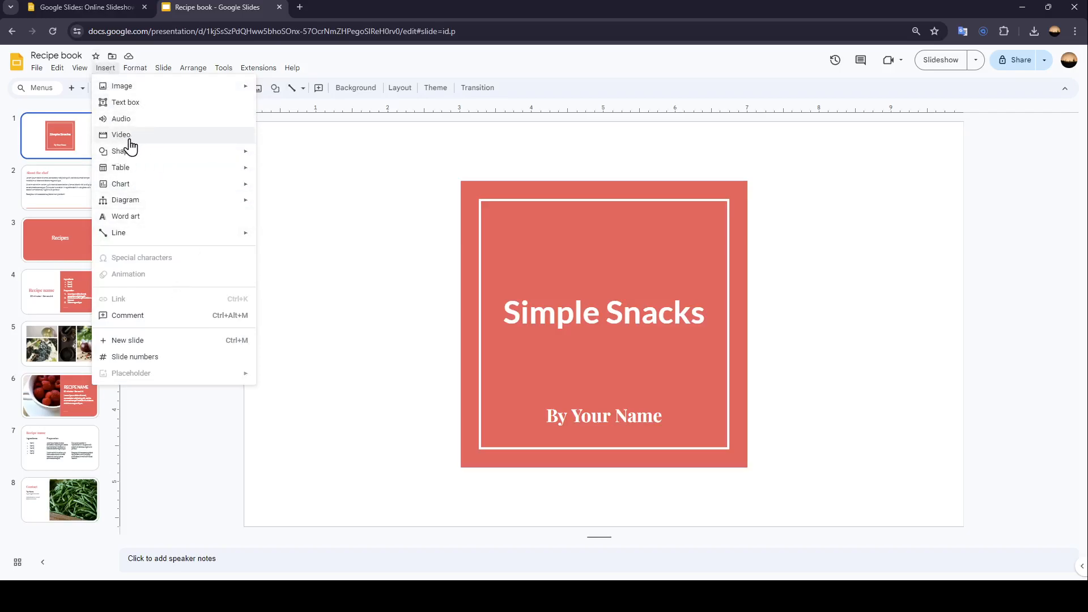
- Begin inserting a video from Google Drive, checking Shared with me before settling on My Drive
left_click(121, 133)
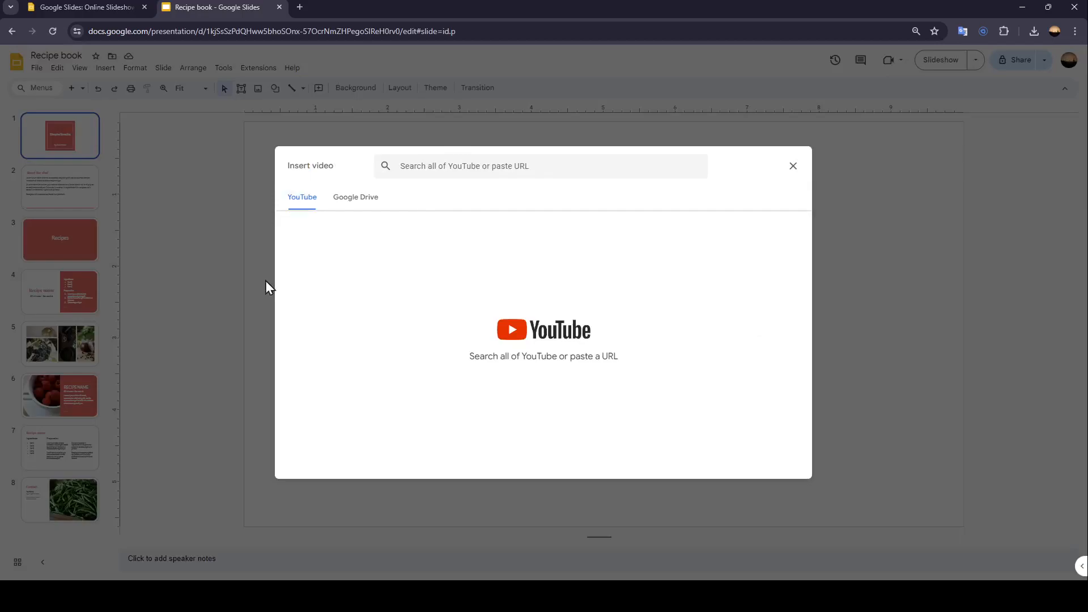
mouse_move(502, 347)
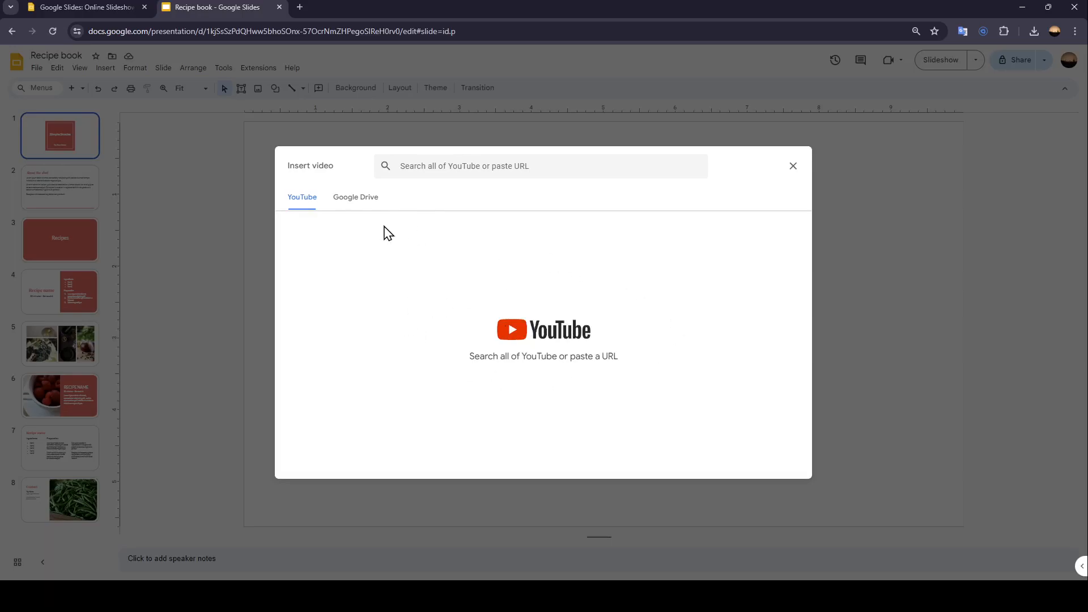
left_click(355, 196)
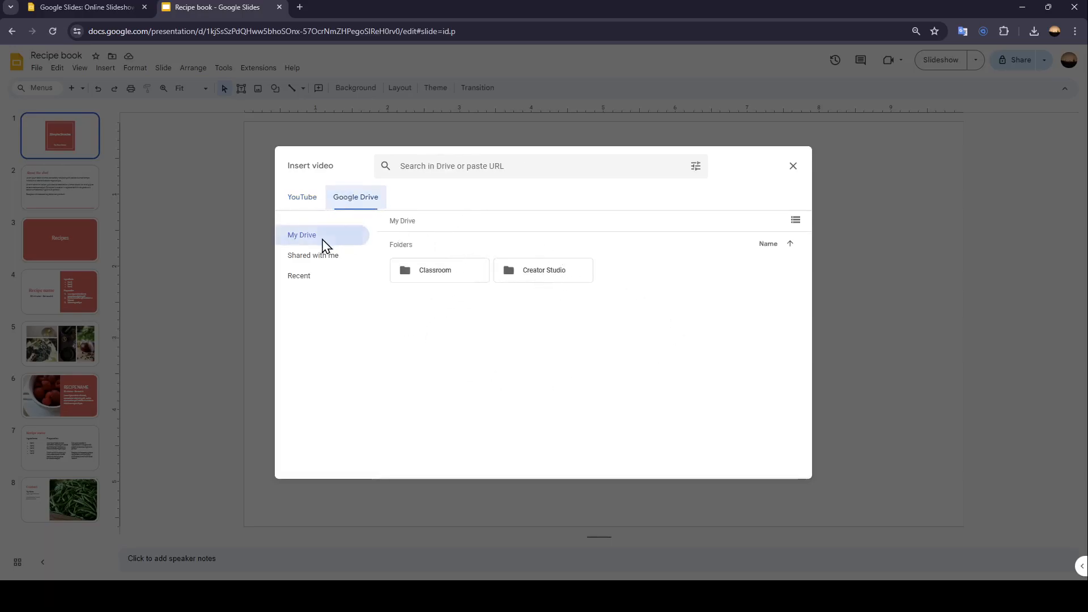
left_click(313, 255)
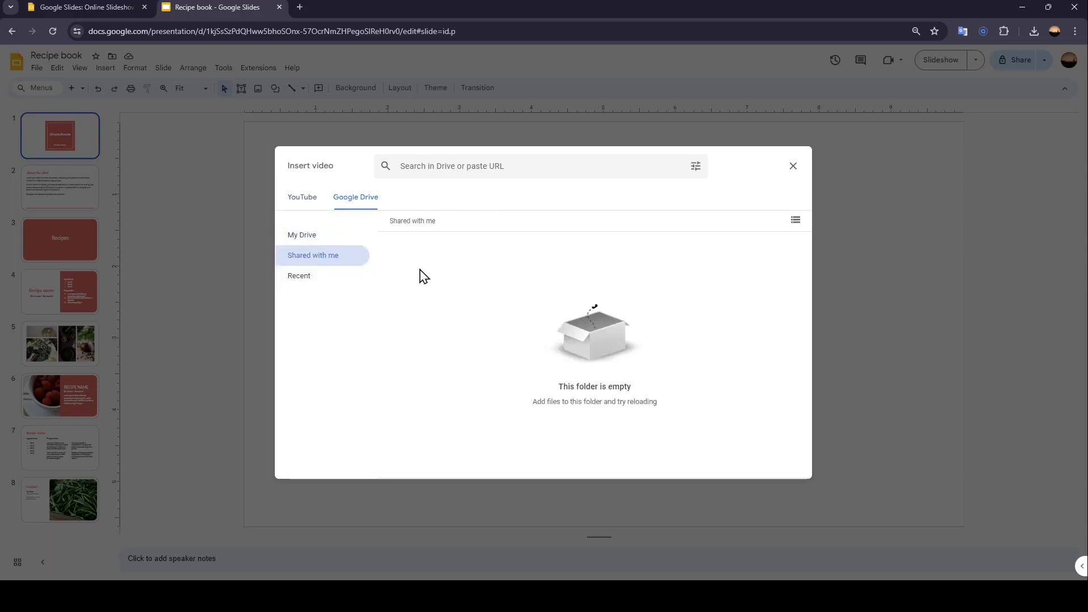
left_click(299, 276)
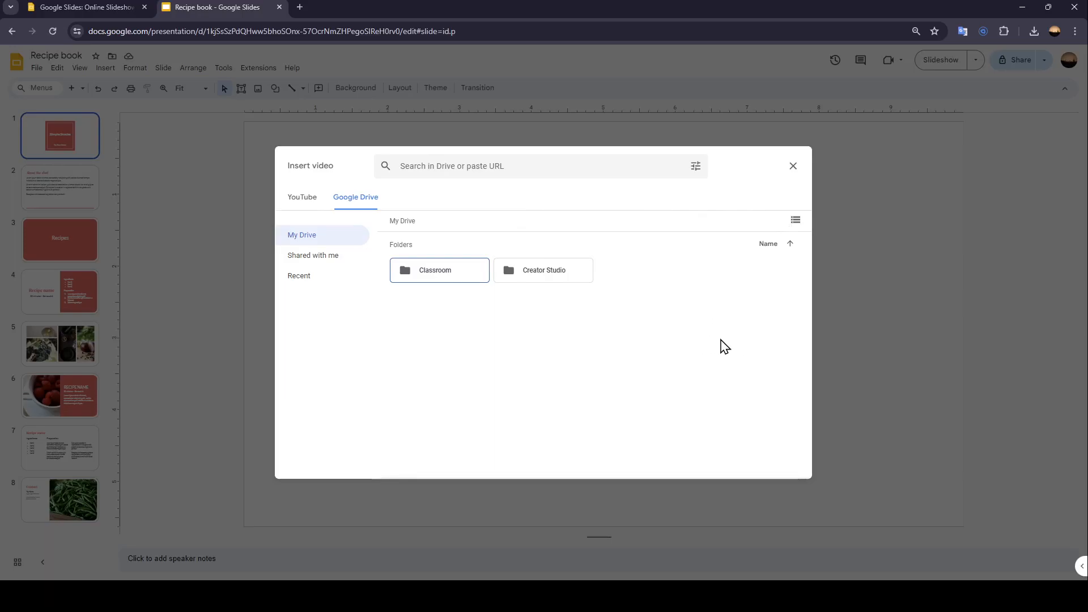
- Dismiss the Insert video window and show the Insert menu again
left_click(793, 165)
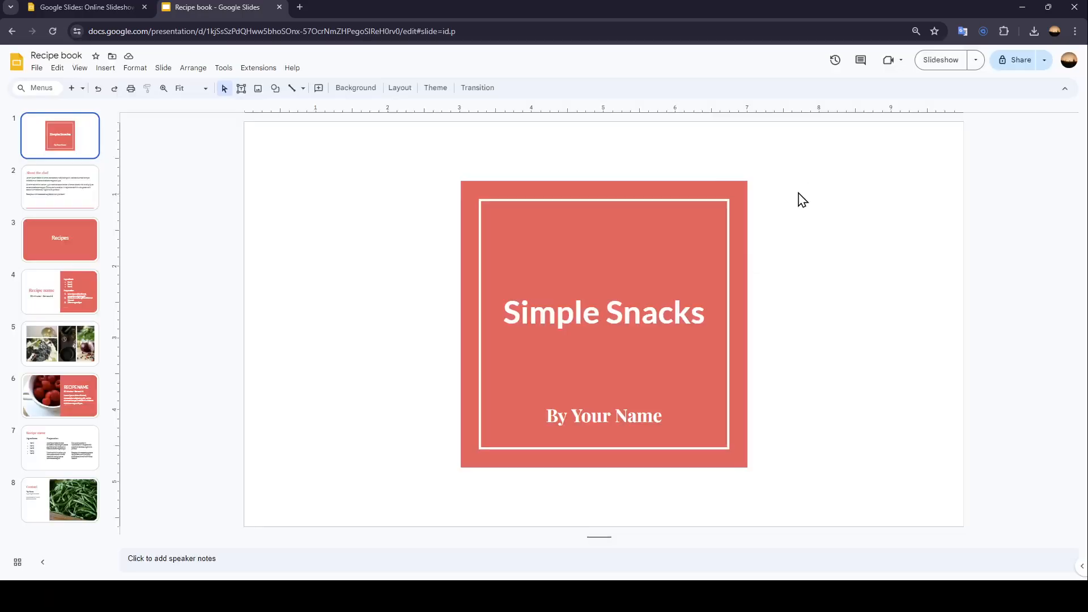
mouse_move(104, 71)
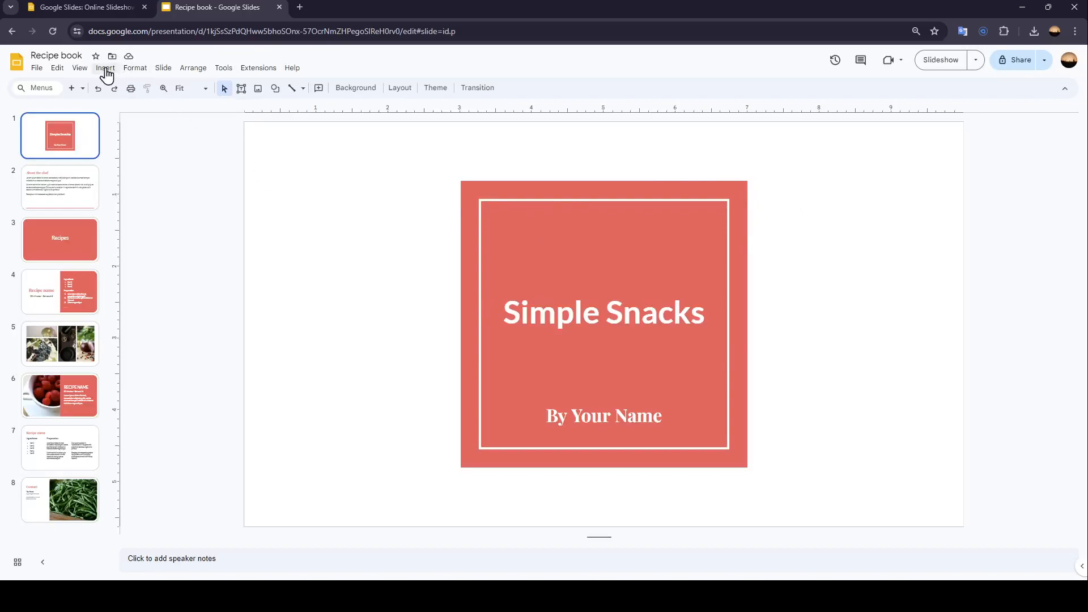
left_click(104, 67)
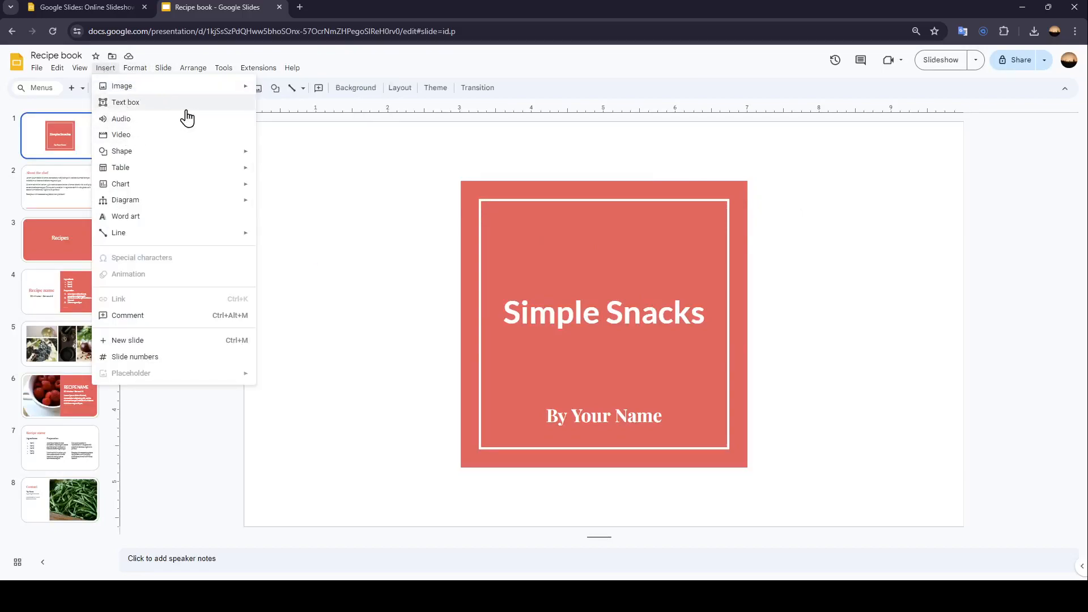
mouse_move(121, 150)
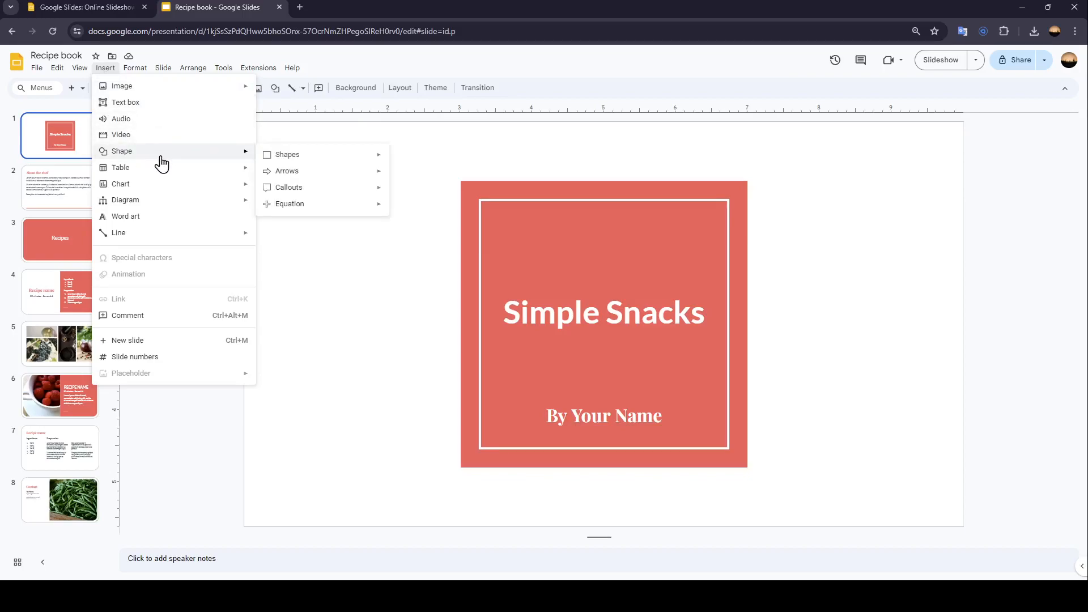
mouse_move(120, 168)
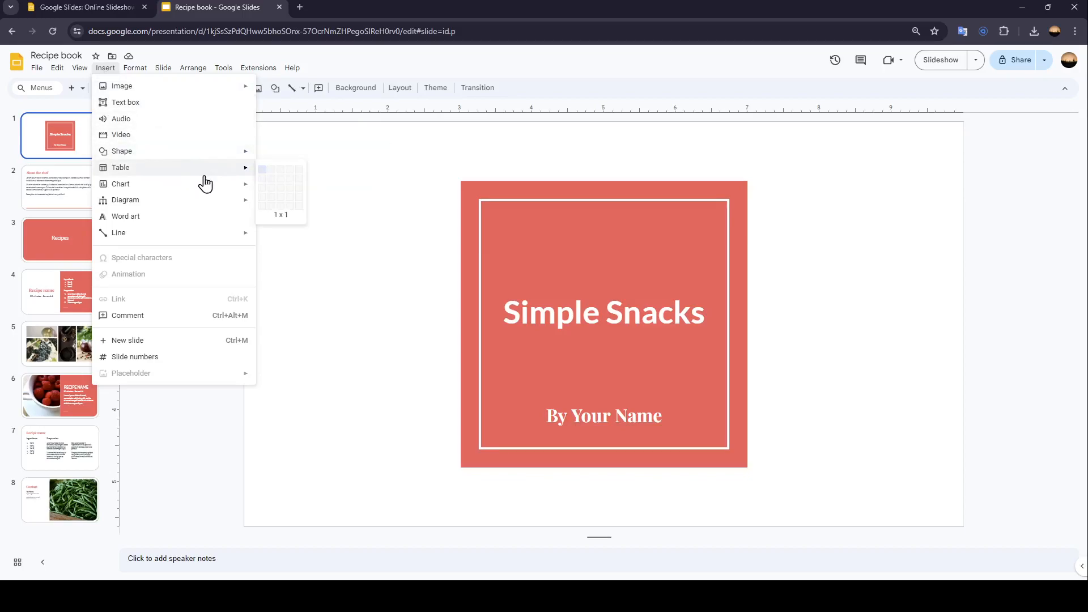
mouse_move(125, 199)
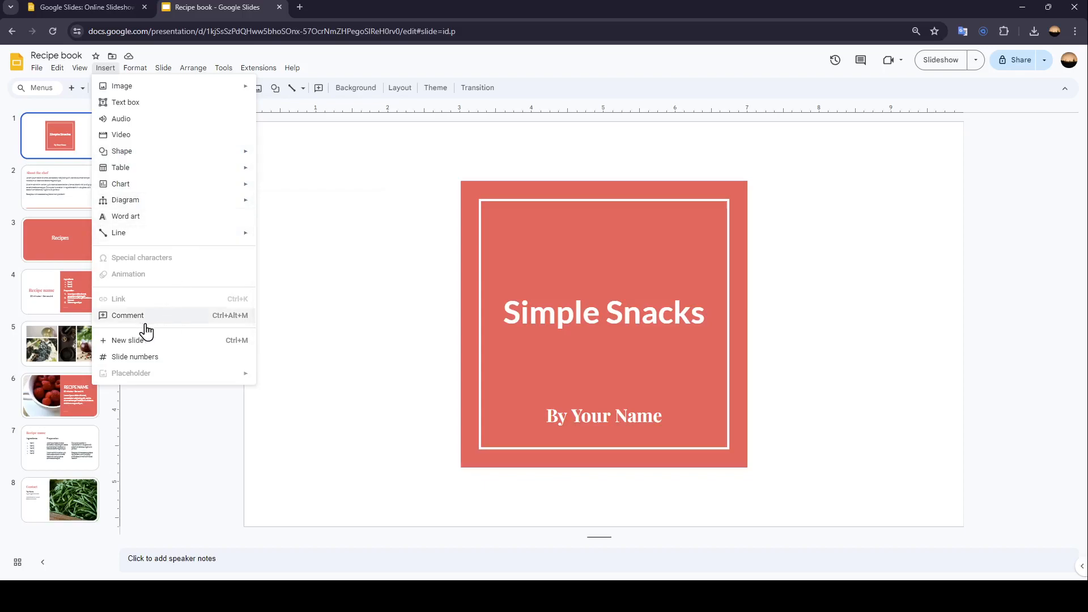
mouse_move(150, 277)
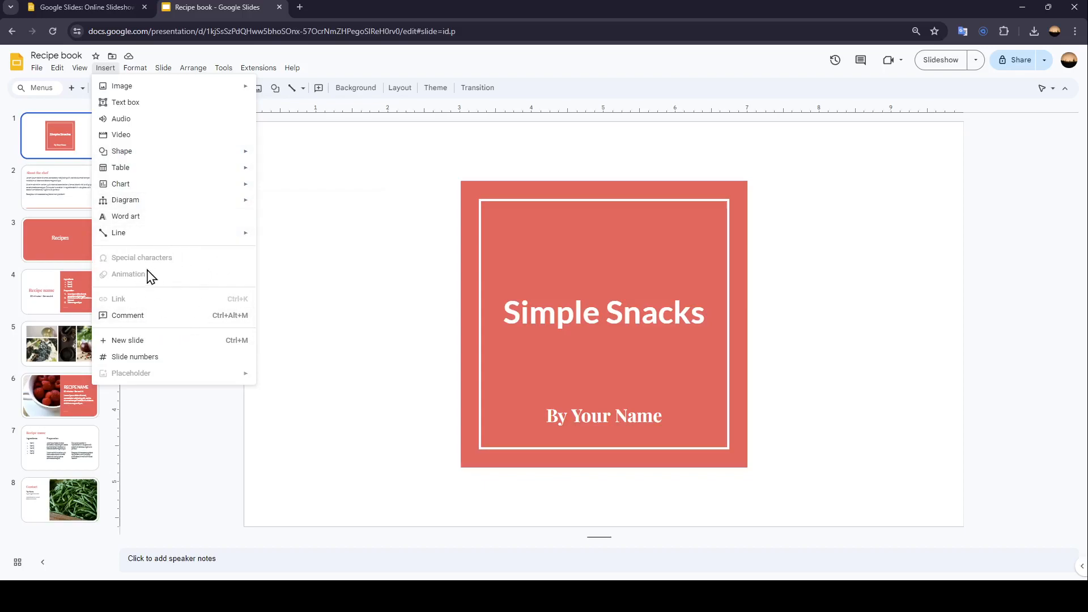
mouse_move(167, 311)
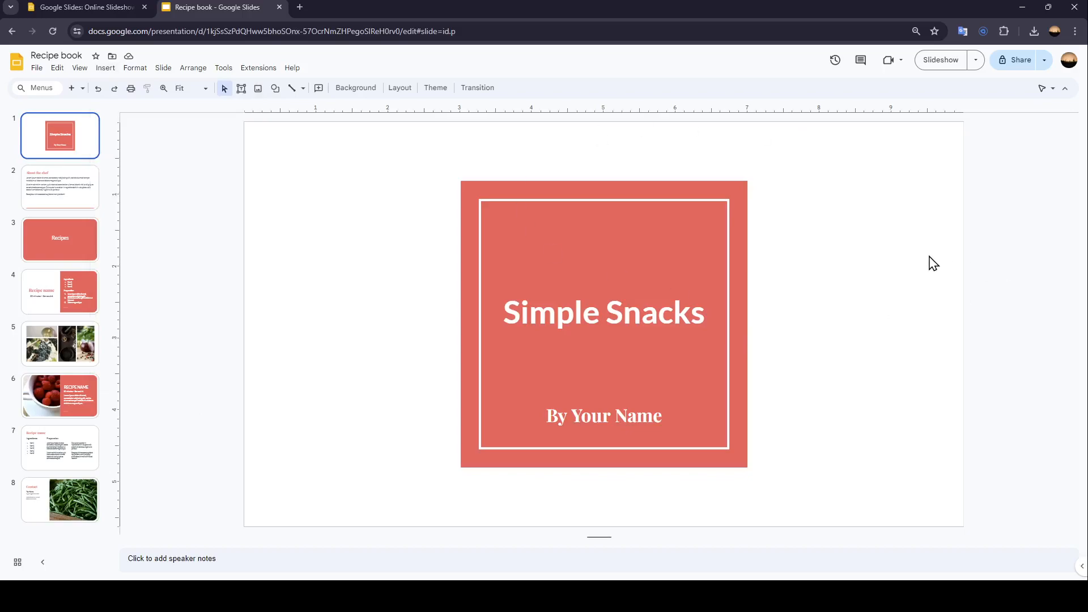
mouse_move(938, 265)
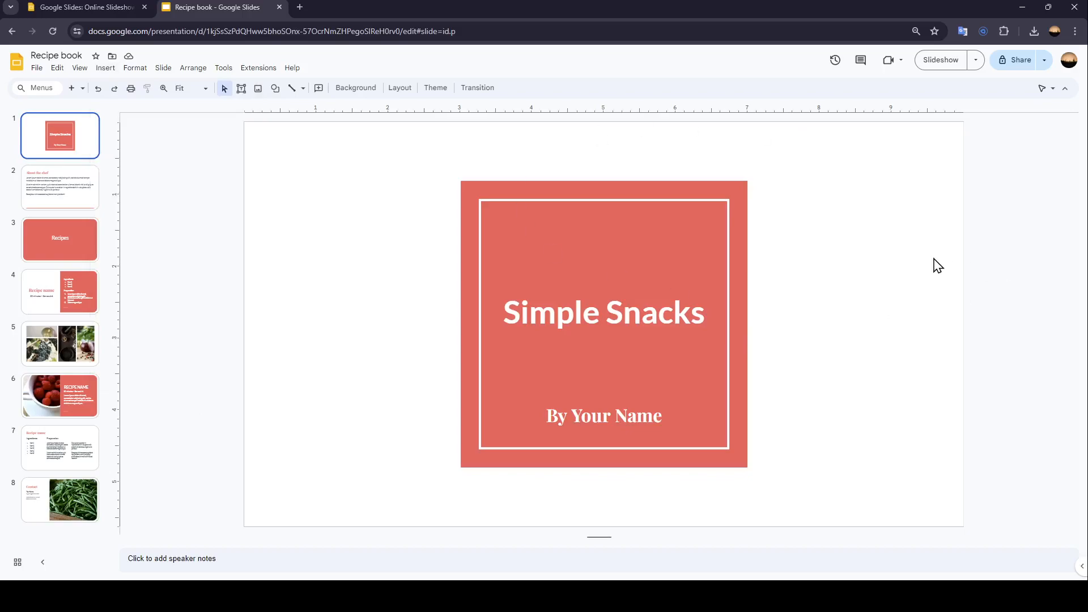